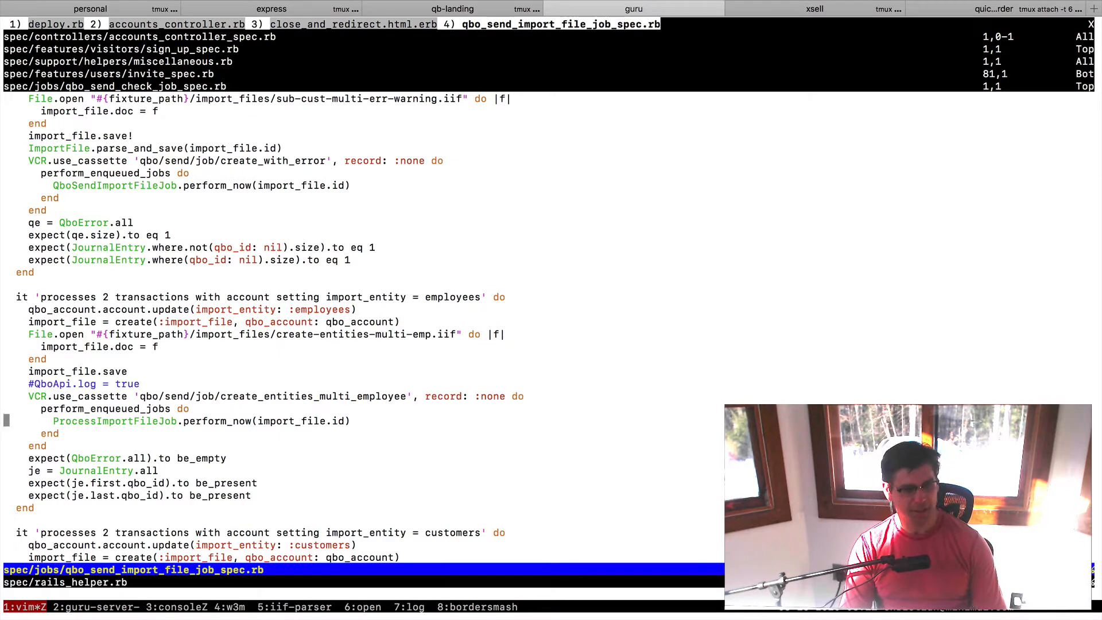
Review rails_helper, return to the job spec and select the ProcessImportFileJob.perform_now line in visual line mode.
key(V)
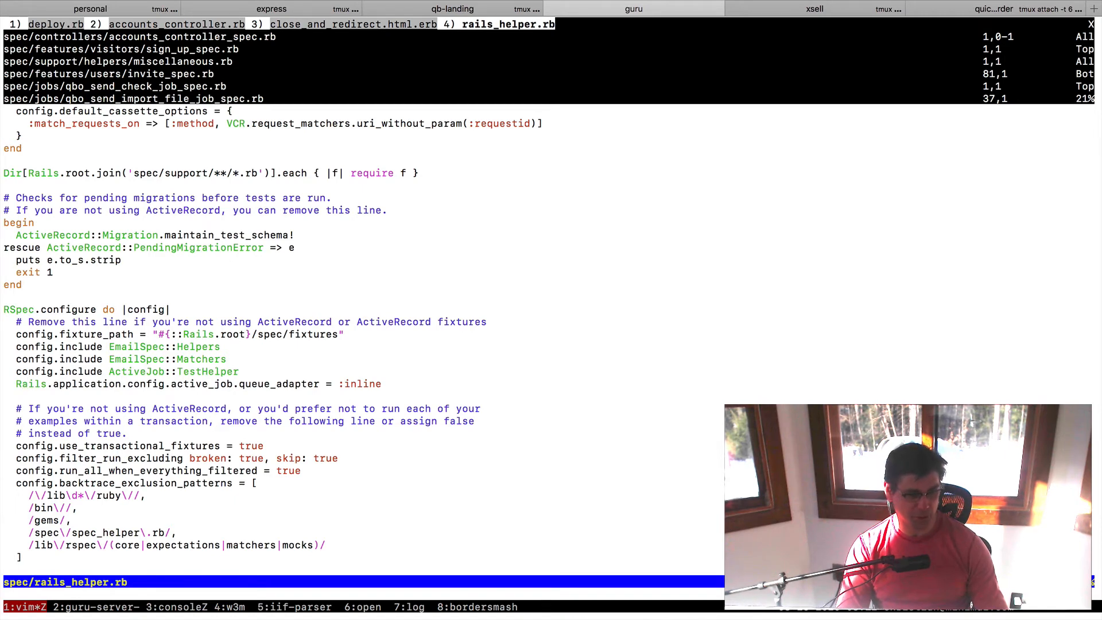
key(V)
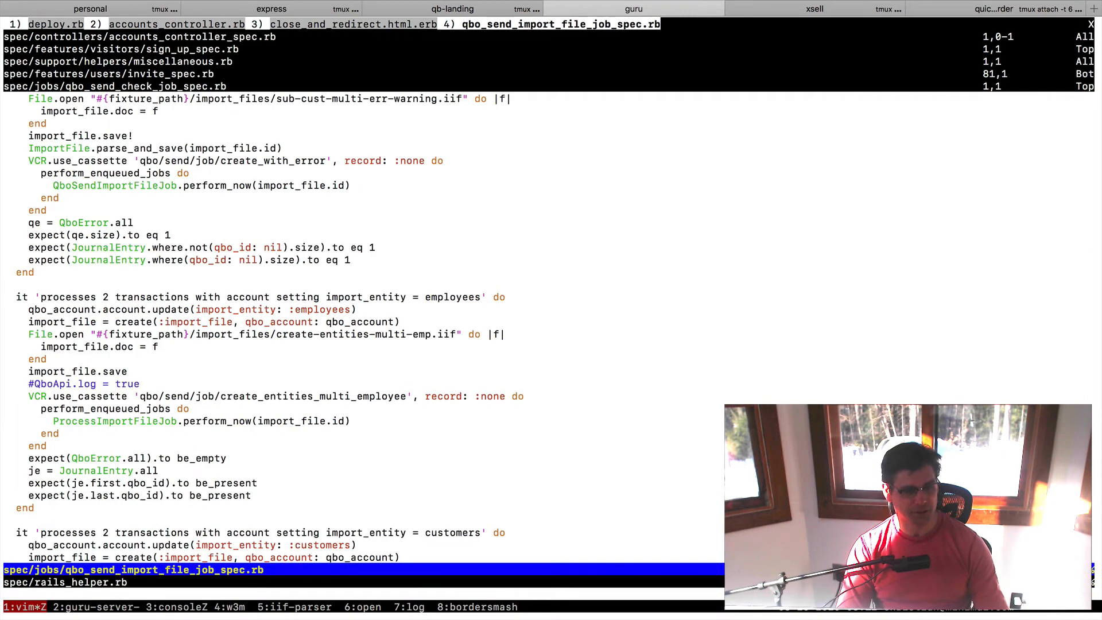
key(V)
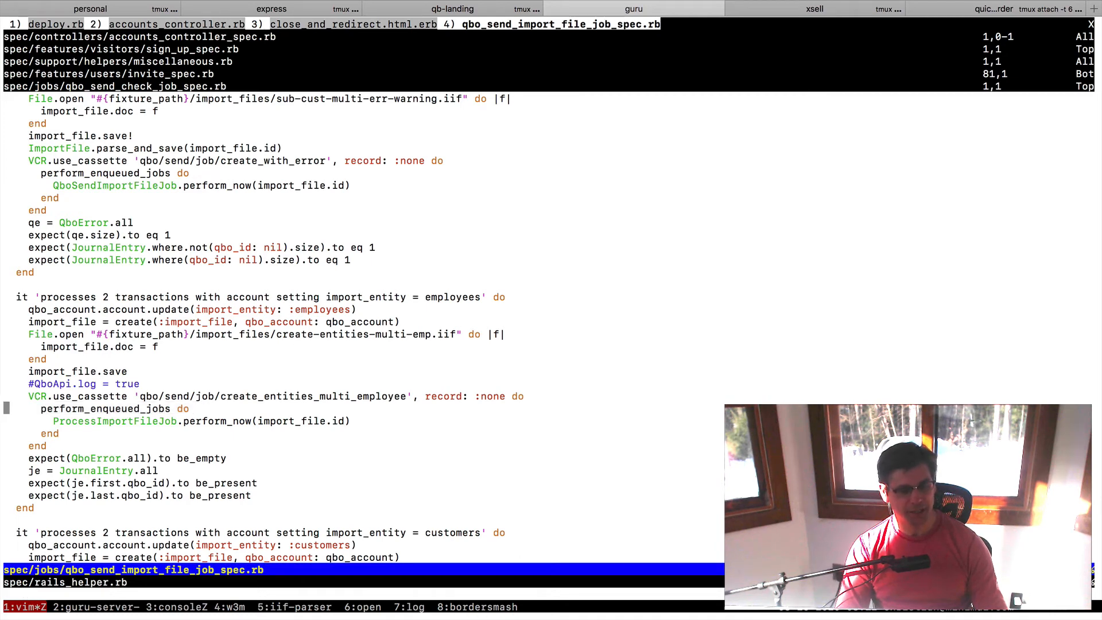
key(V)
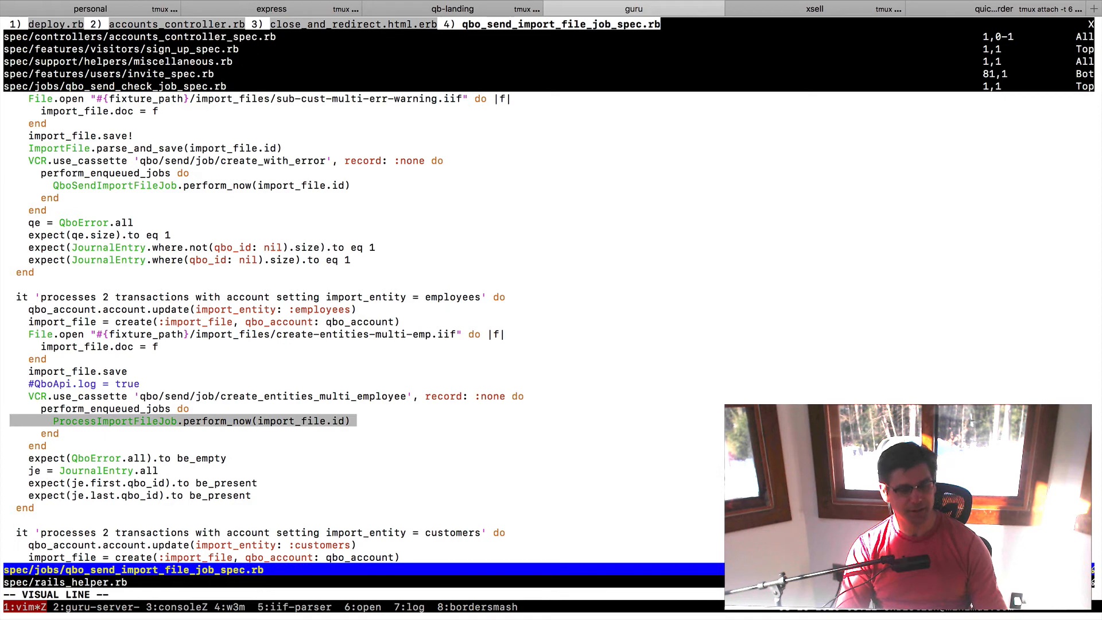